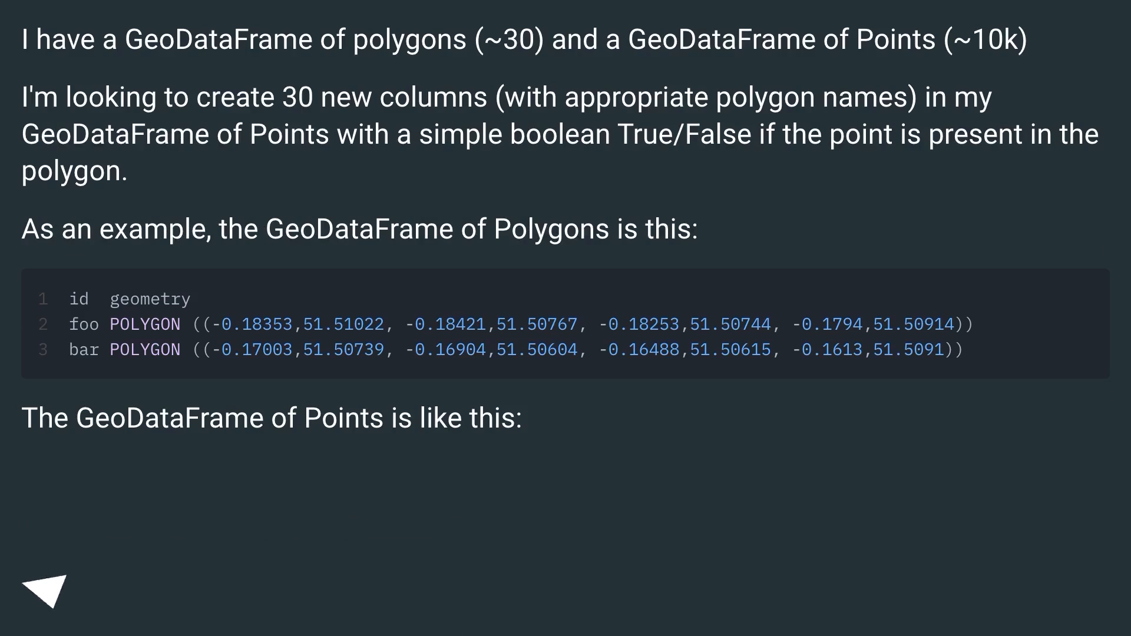
# Reveal the question's points table, expected boolean-column output and manual contains-based code
pyautogui.click(47, 587)
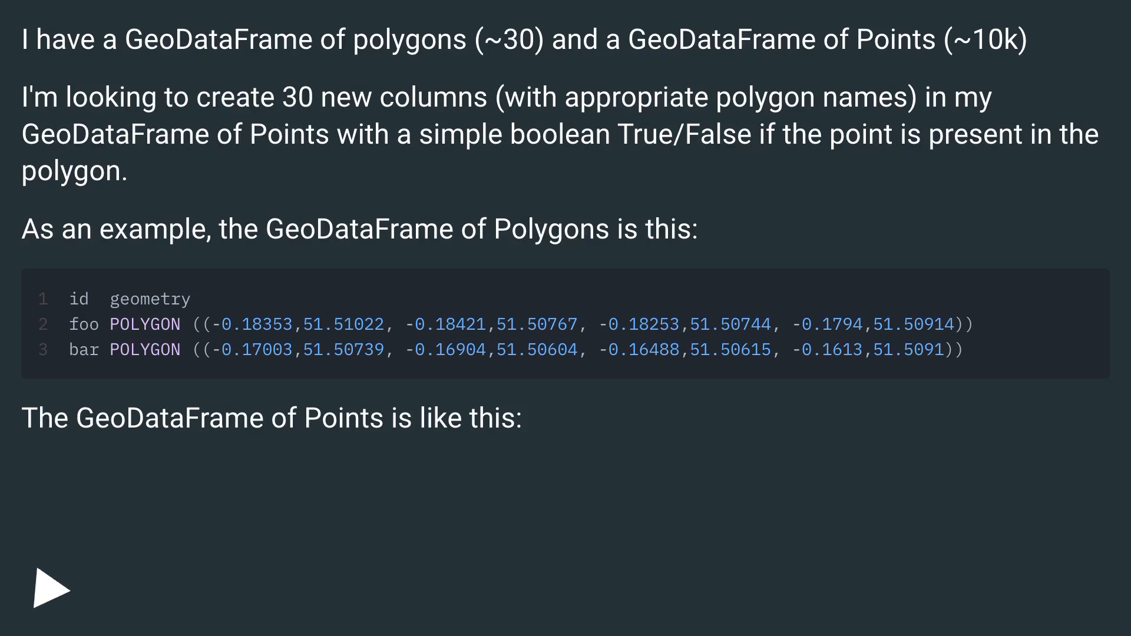
pyautogui.click(51, 588)
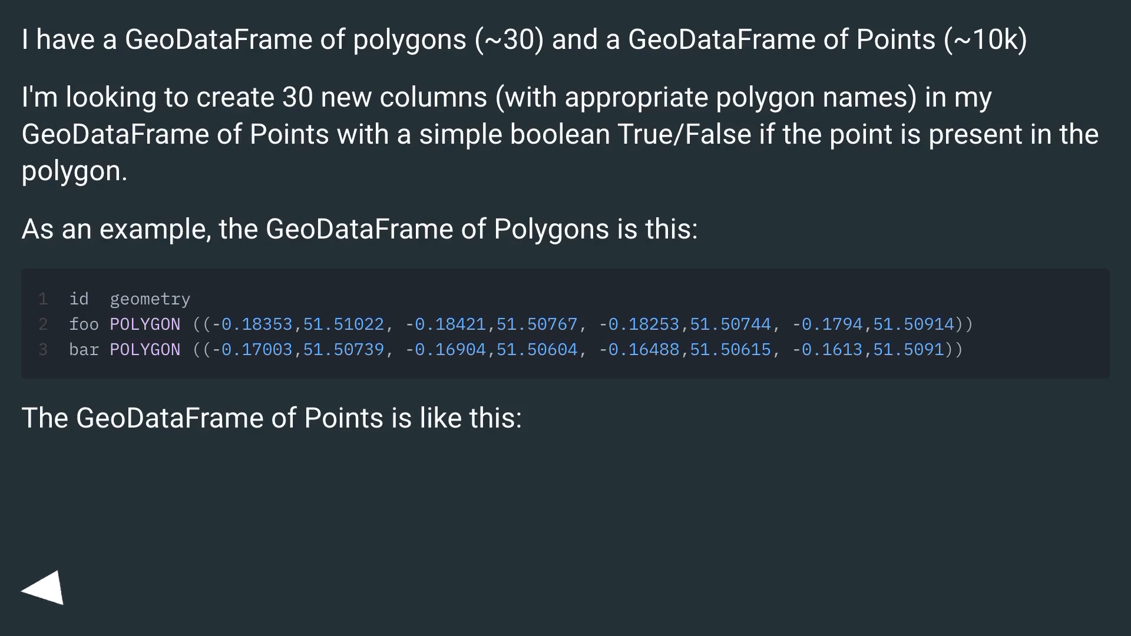
pyautogui.click(43, 578)
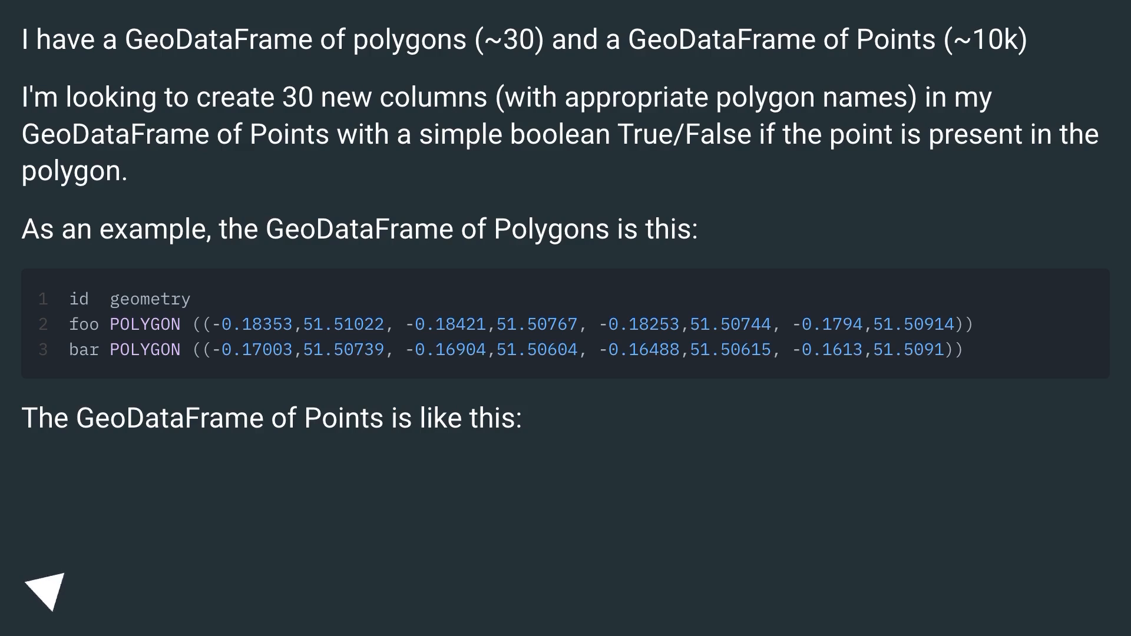
pyautogui.click(47, 589)
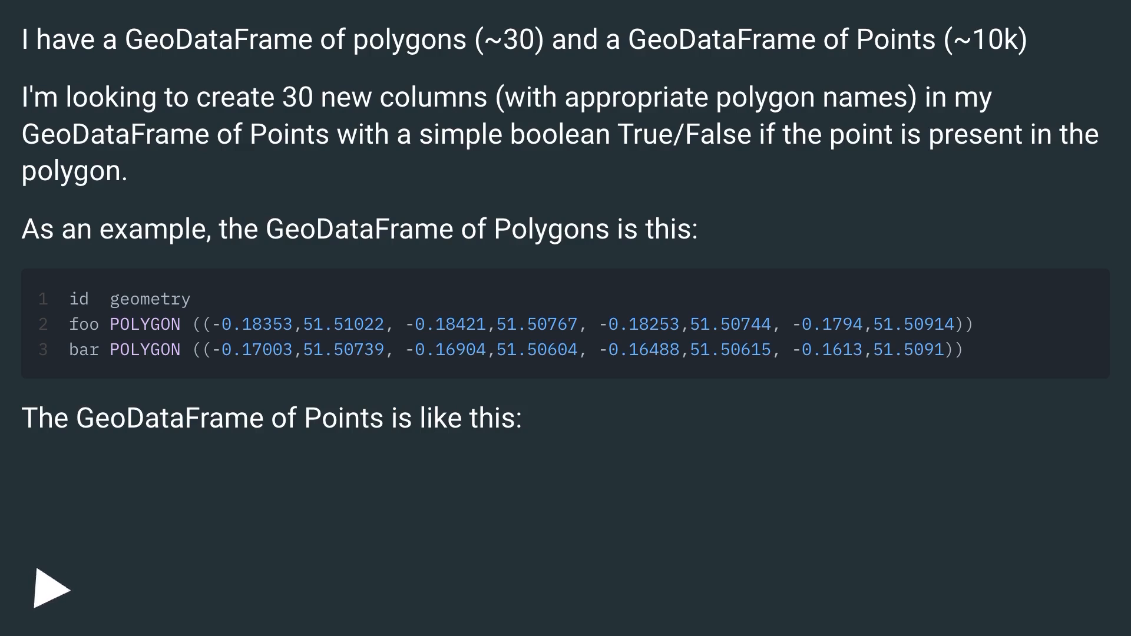
pyautogui.click(50, 587)
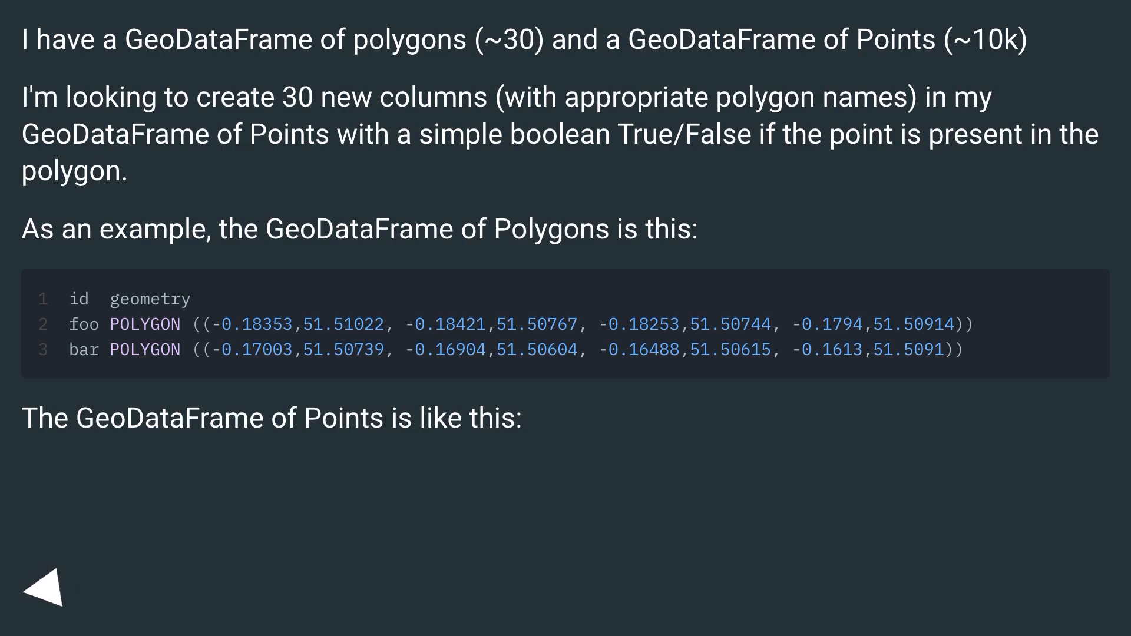
pyautogui.click(47, 584)
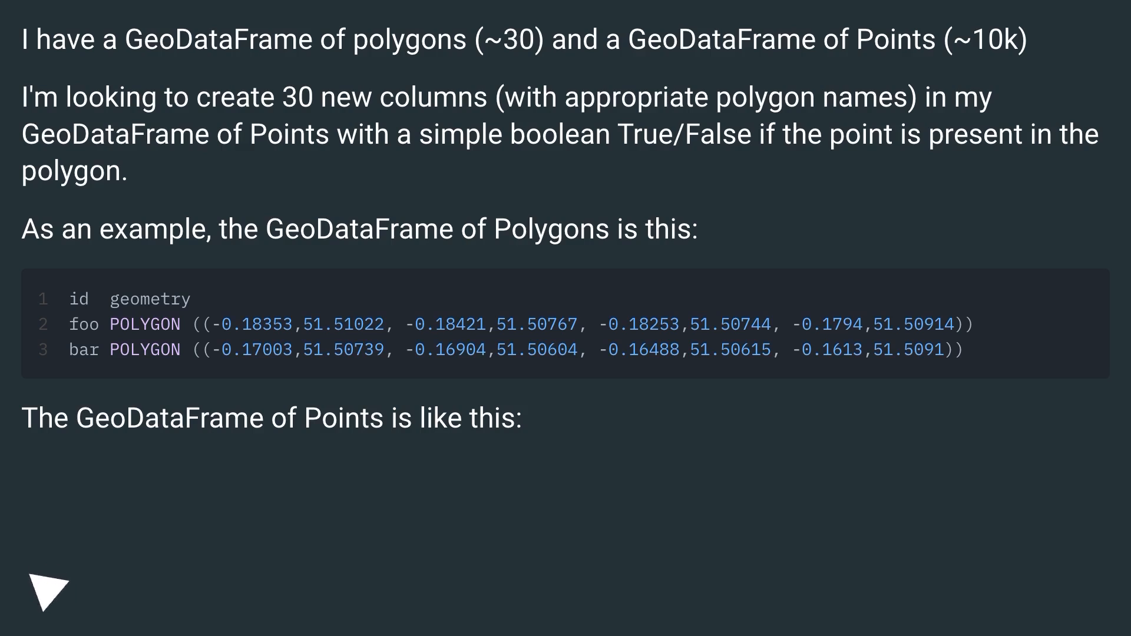
pyautogui.click(49, 589)
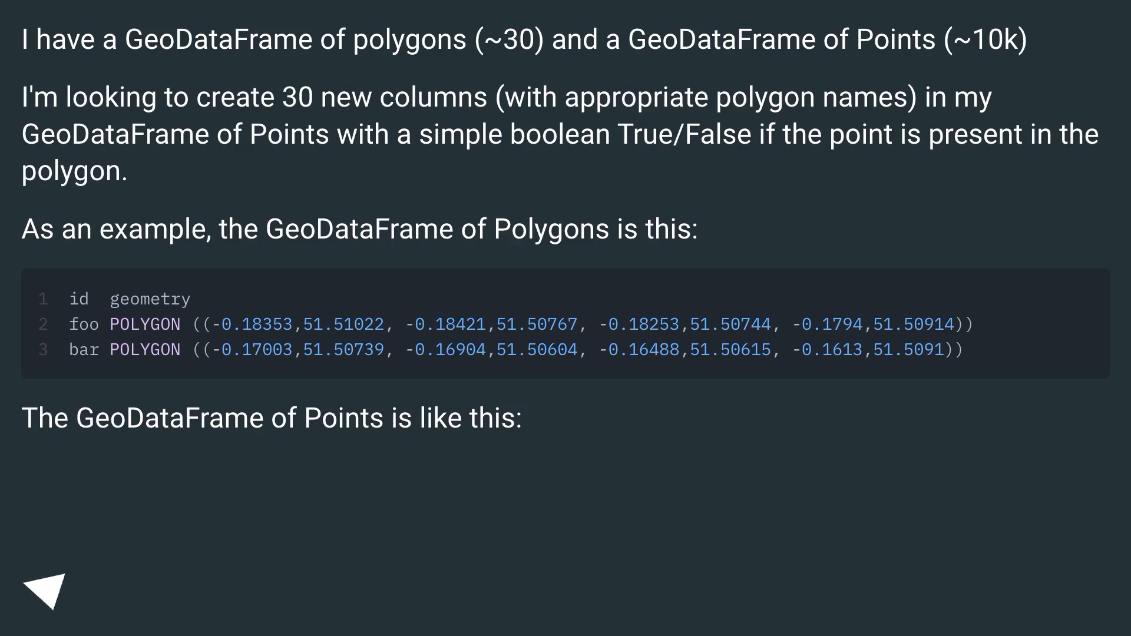
pyautogui.click(47, 587)
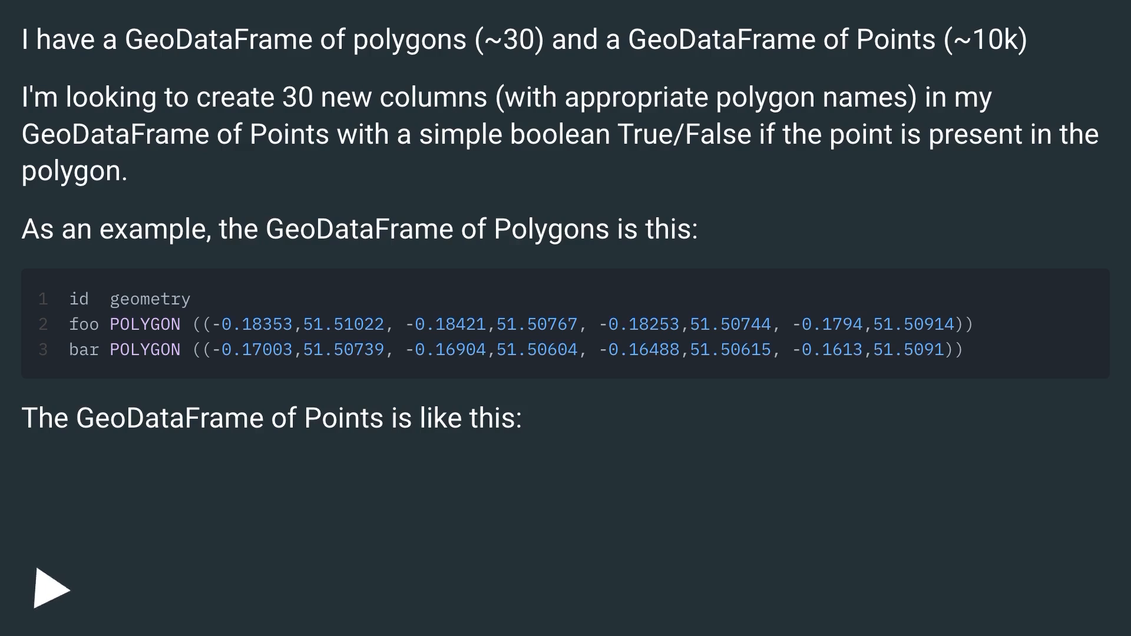
pyautogui.click(49, 588)
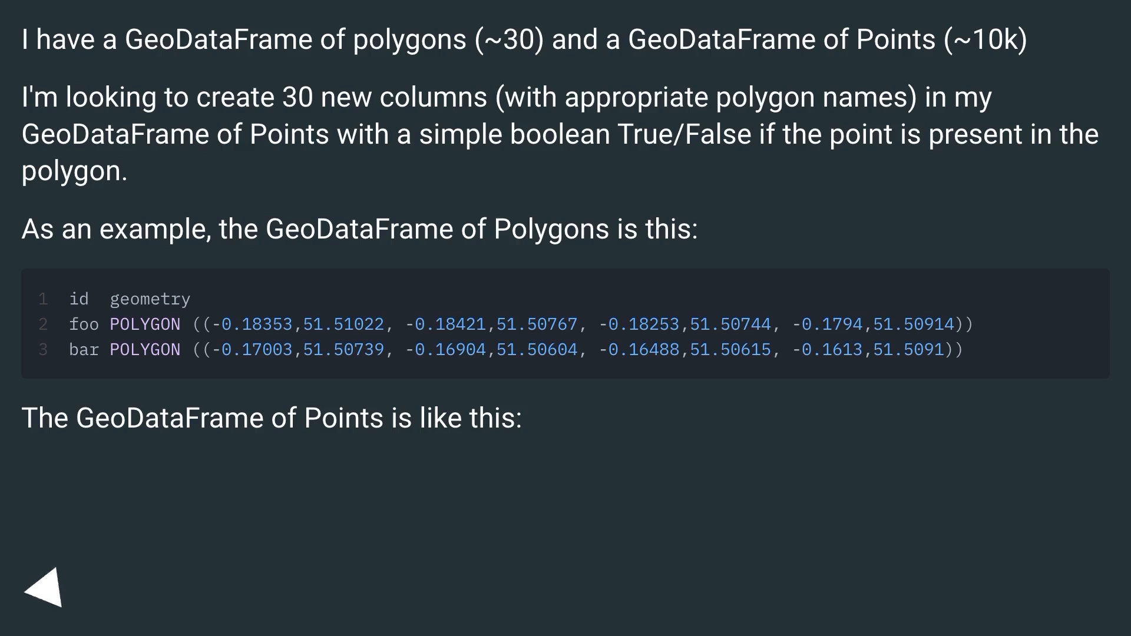
pyautogui.click(44, 590)
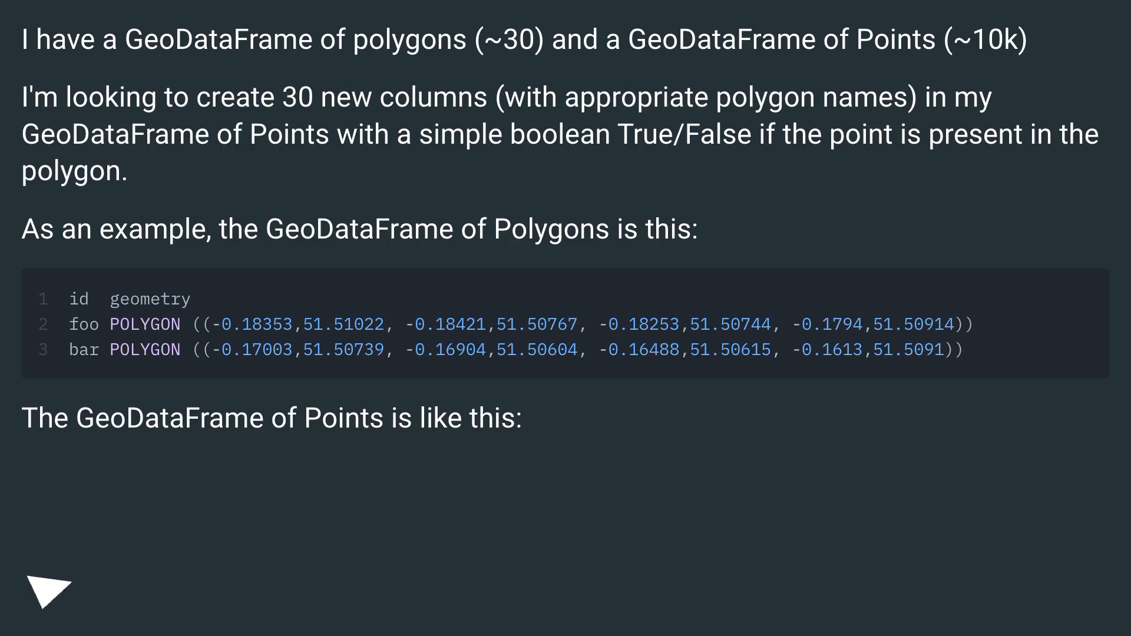
pyautogui.click(48, 592)
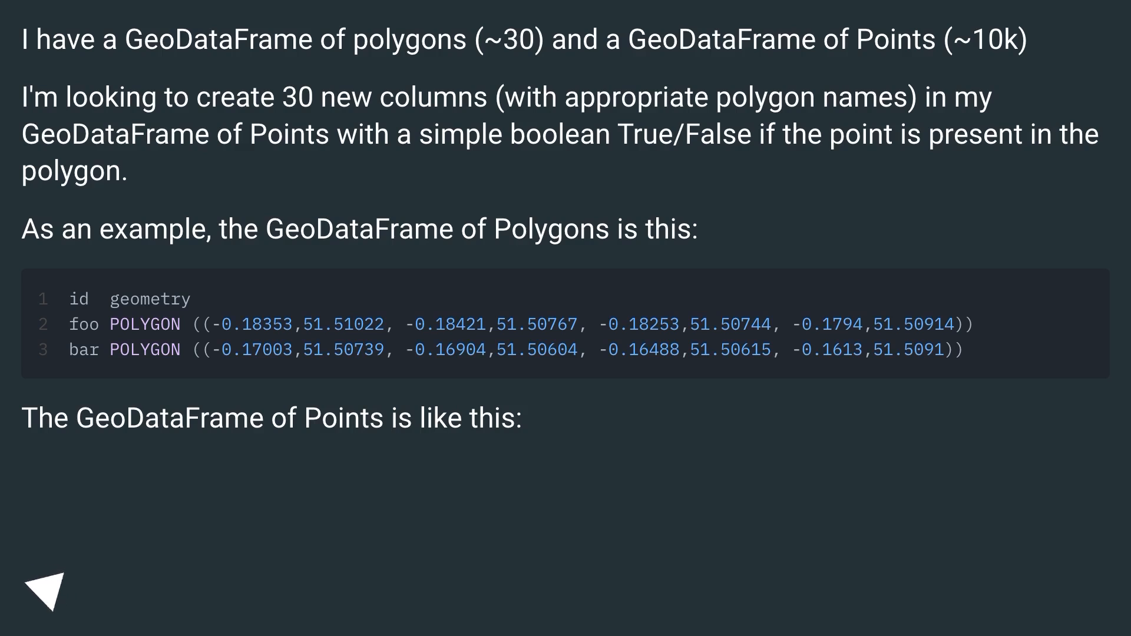
pyautogui.click(51, 588)
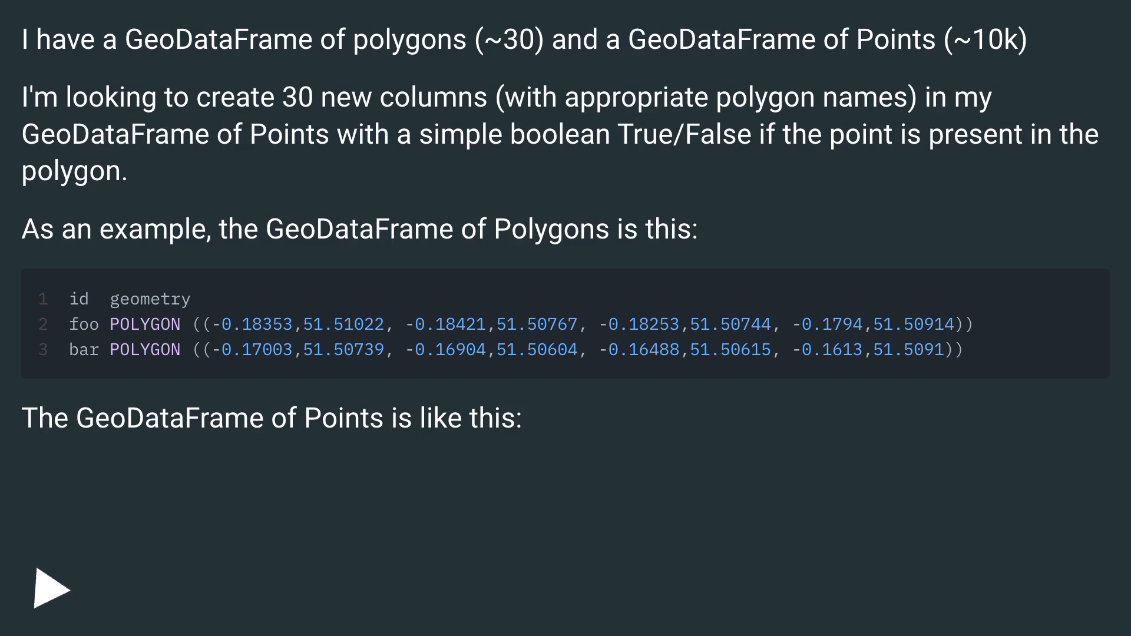
pyautogui.scroll(-3)
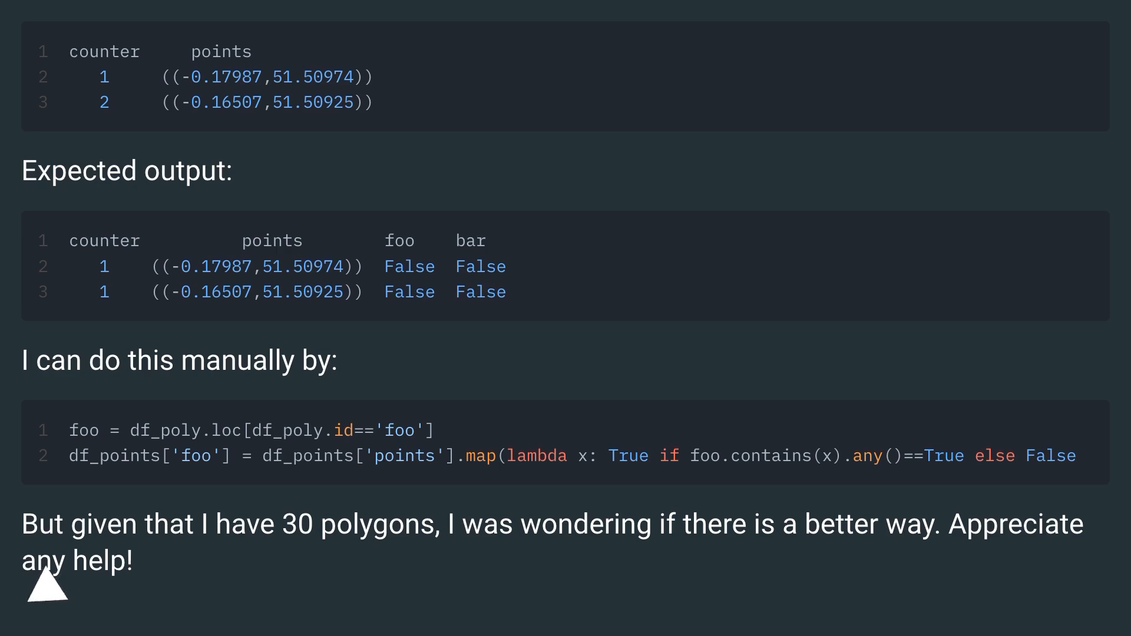
pyautogui.moveTo(43, 584)
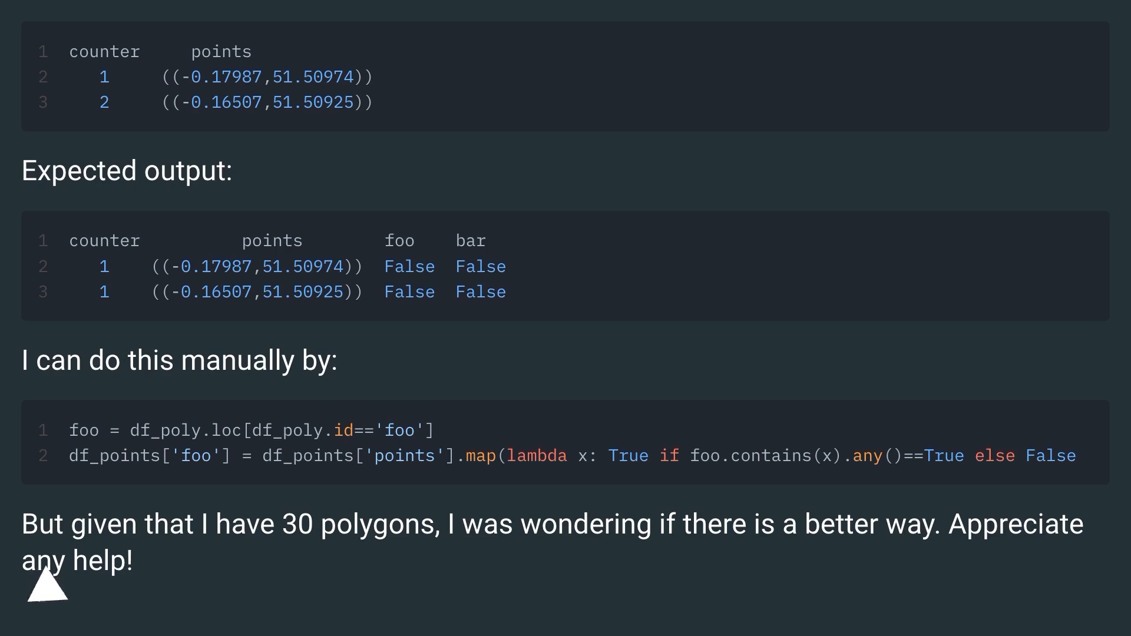
# Advance to the answer slide building one within column per polygon on the points GeoDataFrame
pyautogui.scroll(-3)
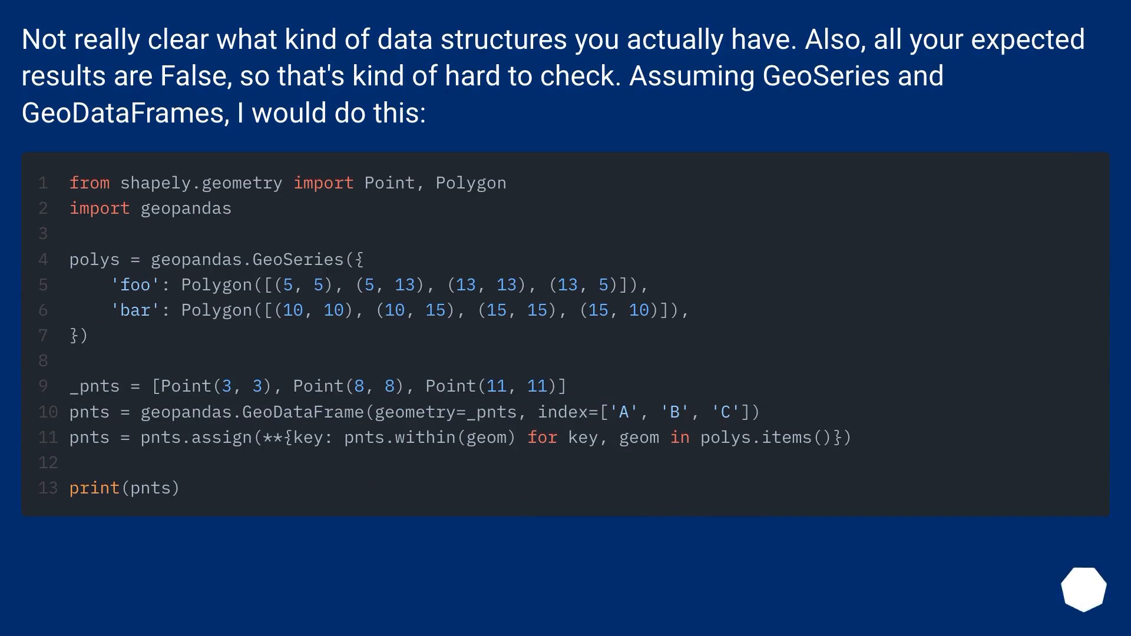